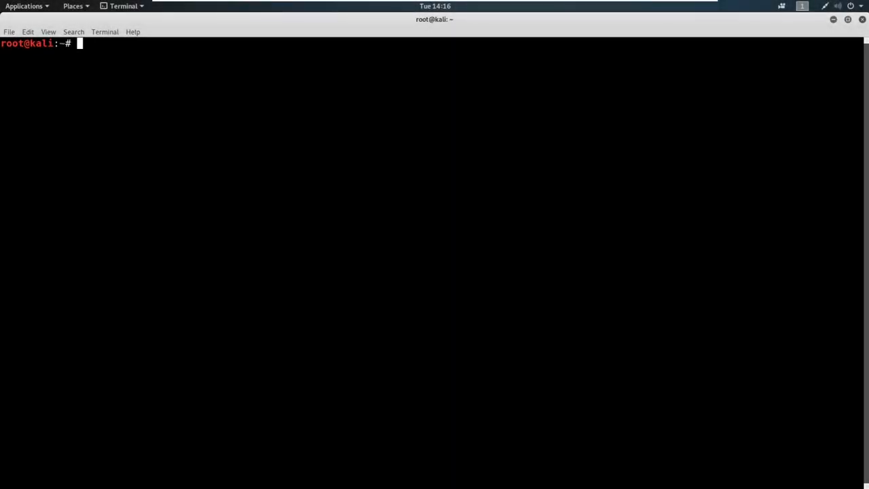
# Step: Write the note 'TCP vs UDP' at the root prompt without running it
pyautogui.write('T')
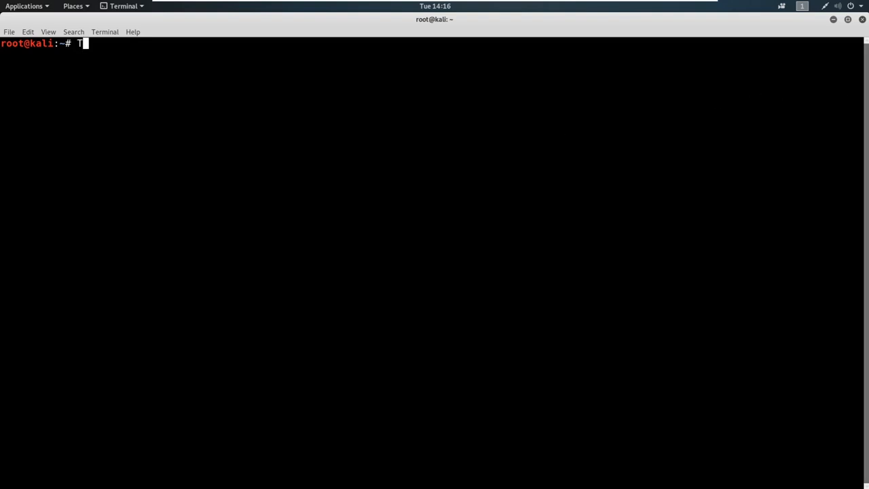
pyautogui.write('CP vs UDP')
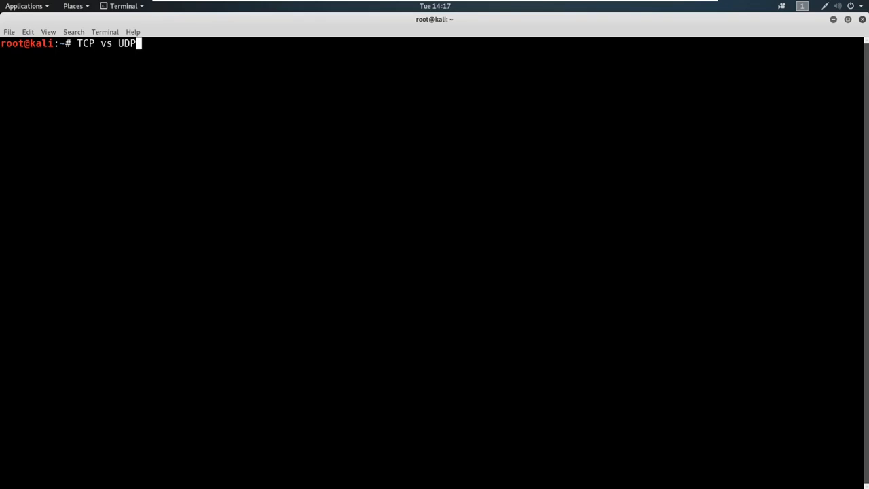
# Step: Clear the line and write the handshake sequence 'SYN > SYN ACK > ACK' without running it
pyautogui.press('BackSpace')
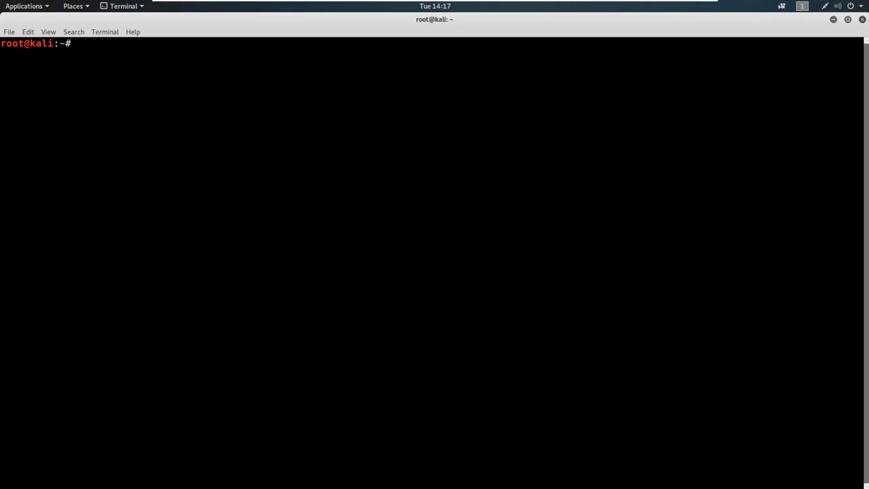
pyautogui.write('SYN > SYN ACK > ACK')
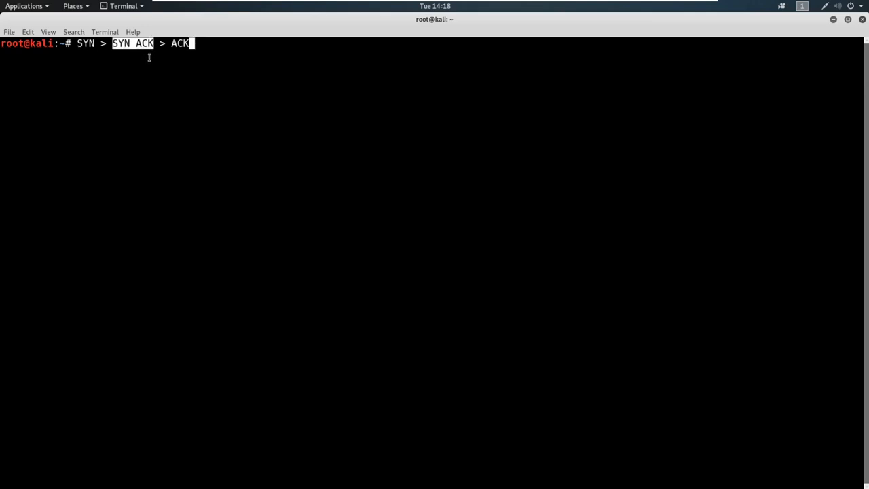
pyautogui.moveTo(147, 71)
pyautogui.write('w')
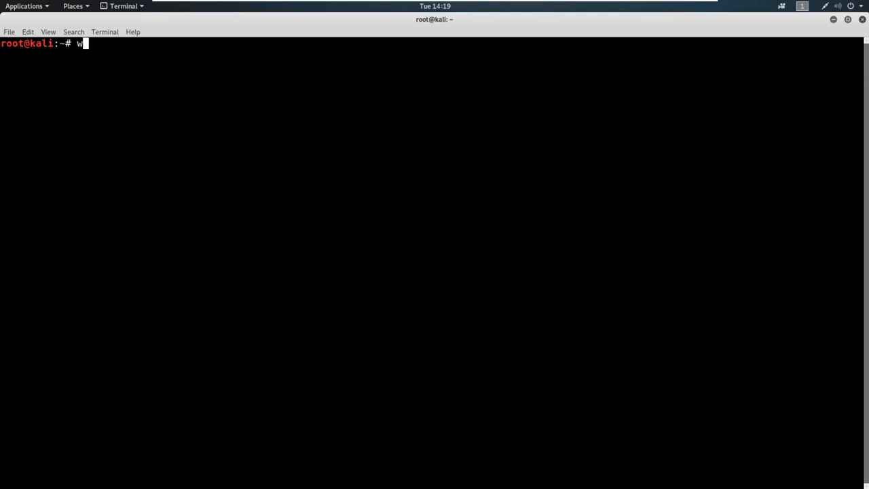
# Step: Run 'wireshark&' to launch Wireshark in the background and move its window left
pyautogui.write('ireshark')
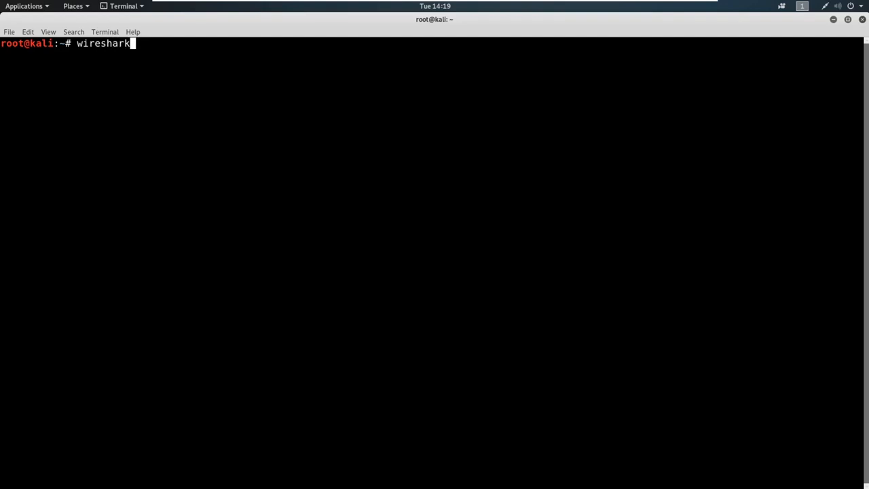
pyautogui.press('Return')
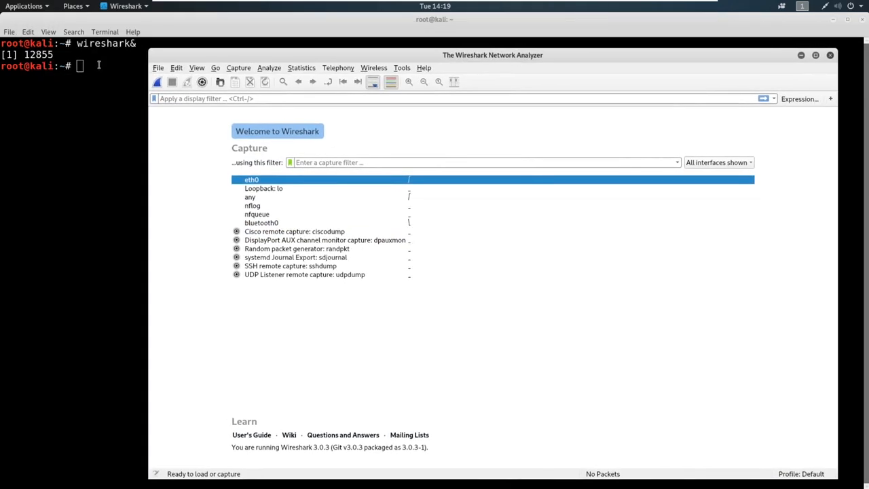
pyautogui.moveTo(491, 55); pyautogui.dragTo(406, 46)
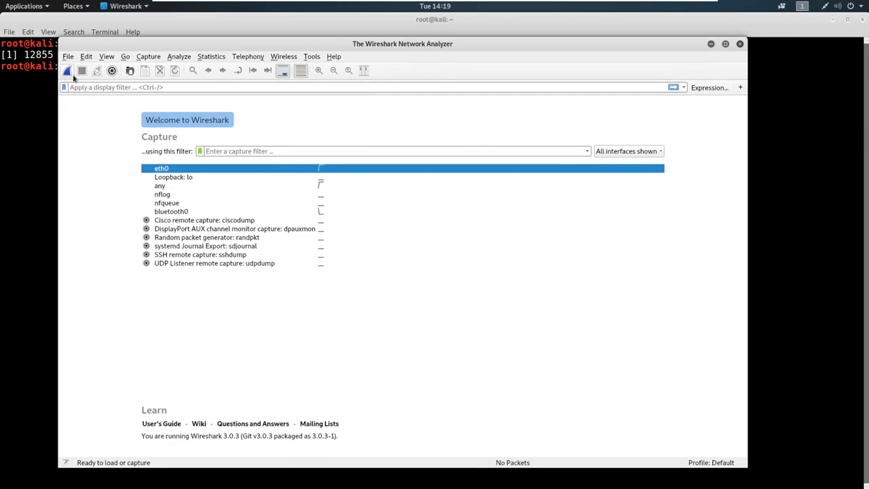
pyautogui.moveTo(68, 70)
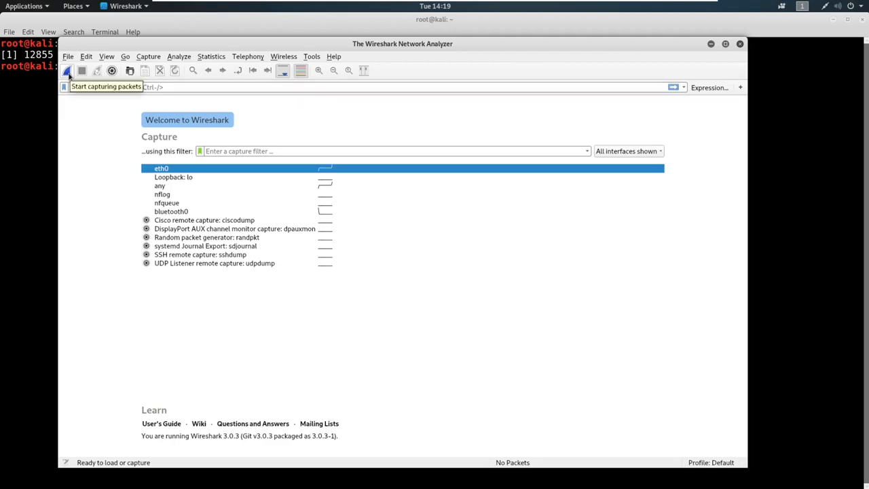
# Step: Start a live packet capture on the eth0 interface
pyautogui.click(67, 71)
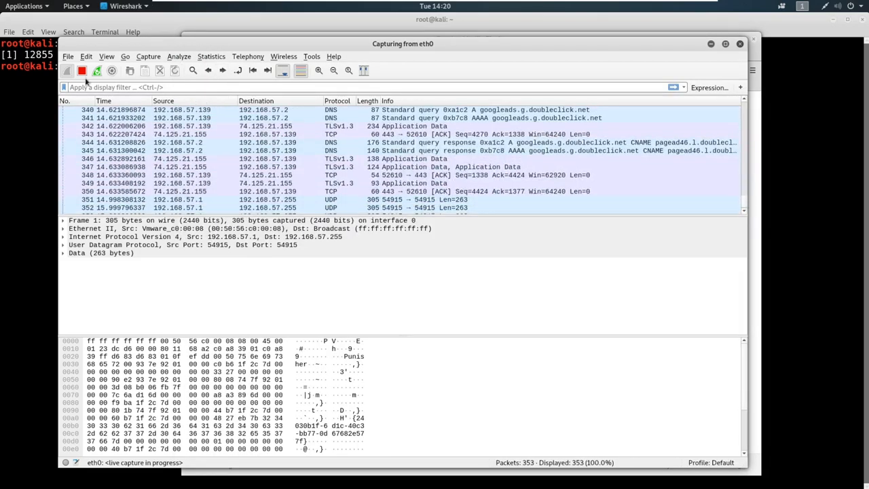
# Step: Stop the capture and search the packet list for a TCP SYN to port 443
pyautogui.click(81, 71)
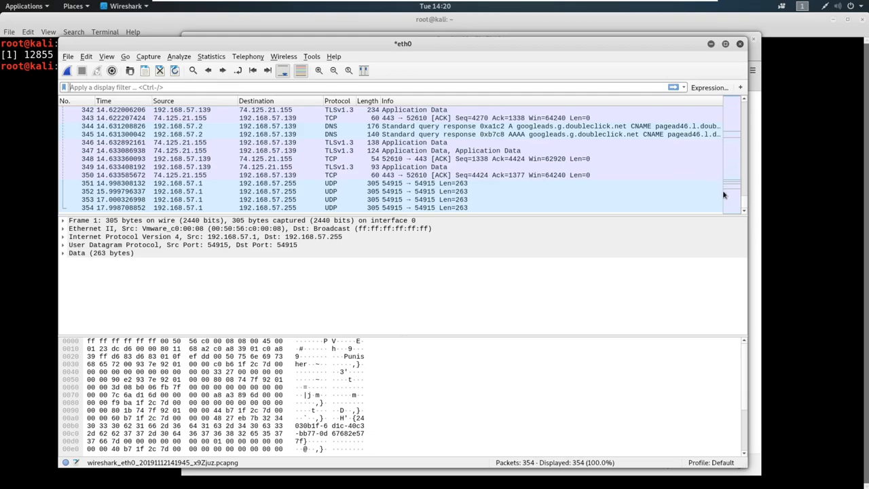
pyautogui.scroll(3)
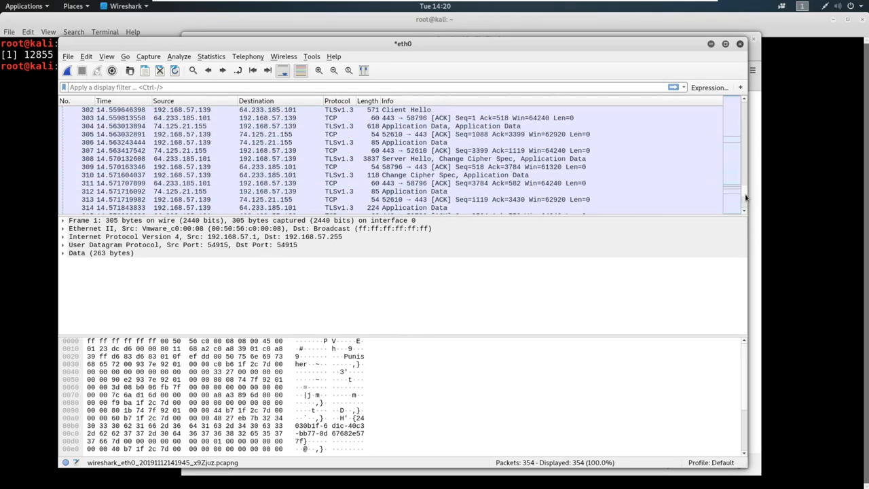
pyautogui.scroll(3)
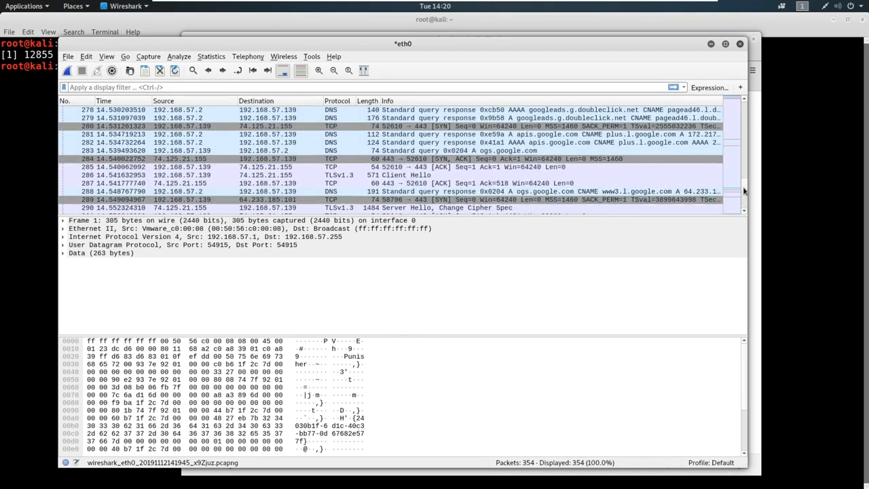
pyautogui.moveTo(664, 157)
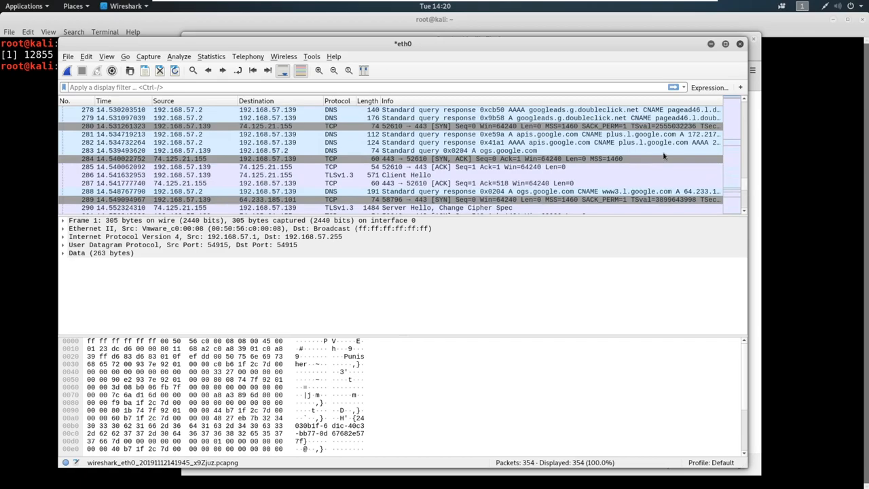
pyautogui.scroll(3)
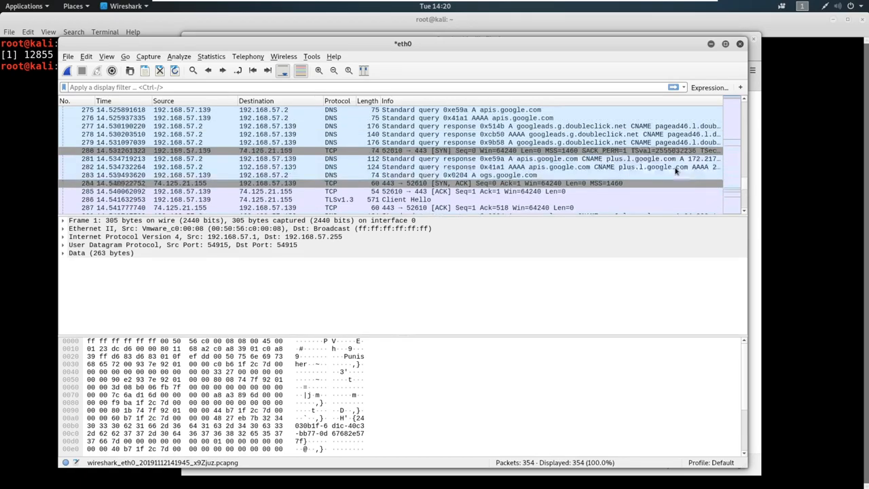
pyautogui.scroll(3)
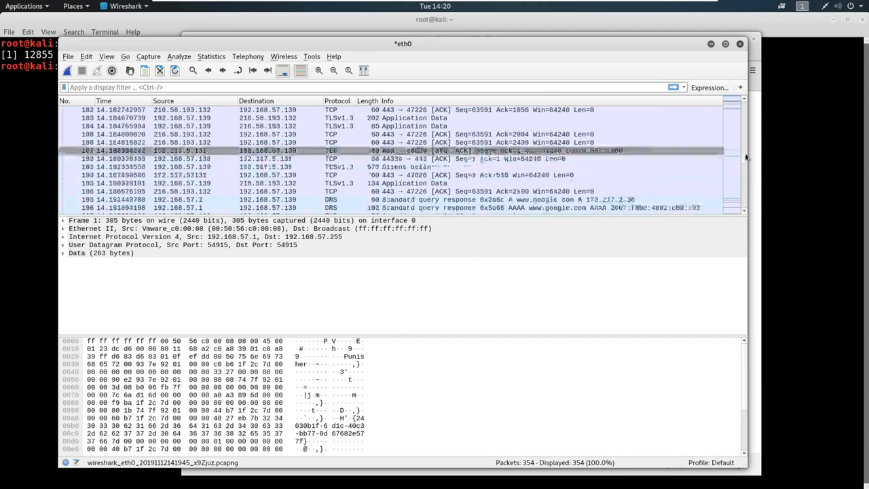
pyautogui.scroll(3)
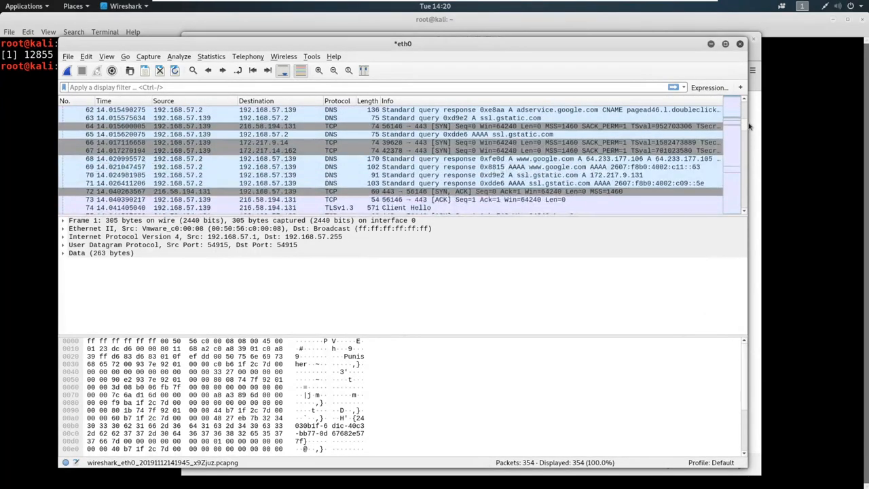
pyautogui.moveTo(525, 175)
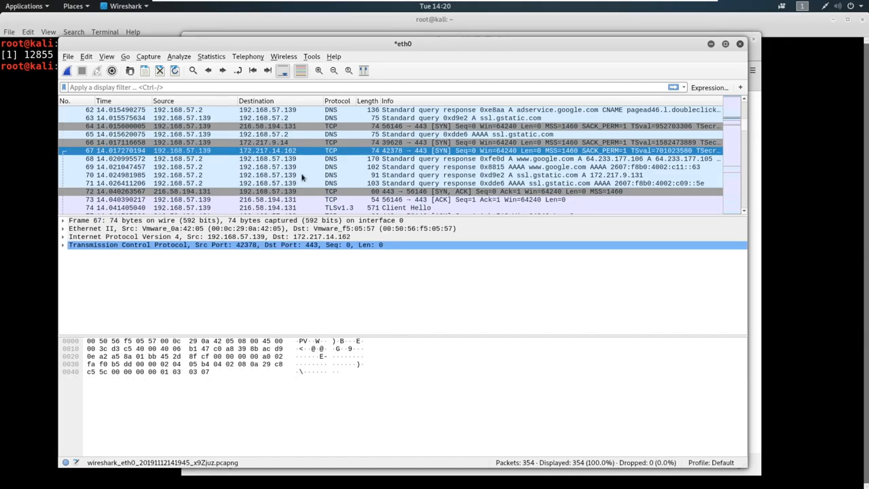
pyautogui.scroll(-3)
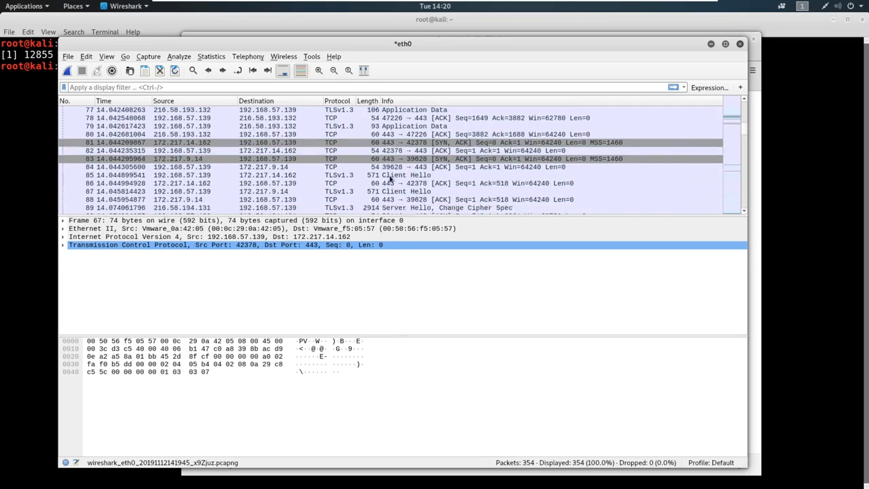
pyautogui.scroll(-3)
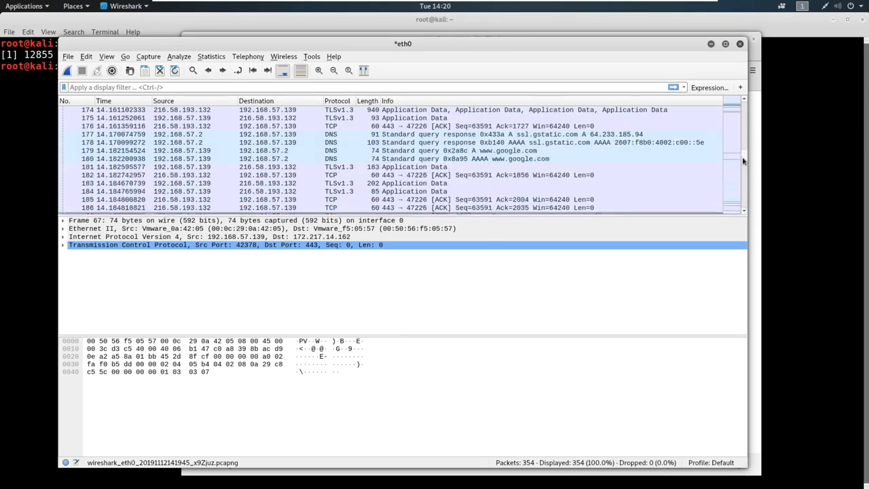
pyautogui.scroll(-3)
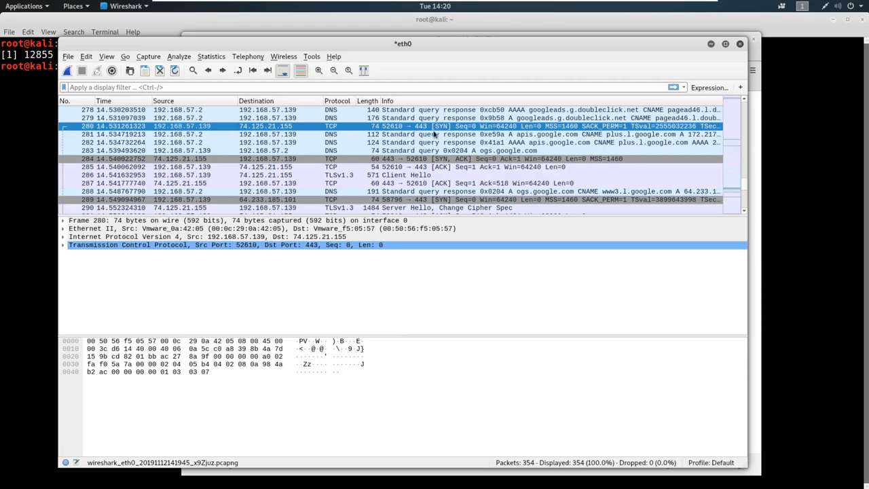
pyautogui.moveTo(410, 171)
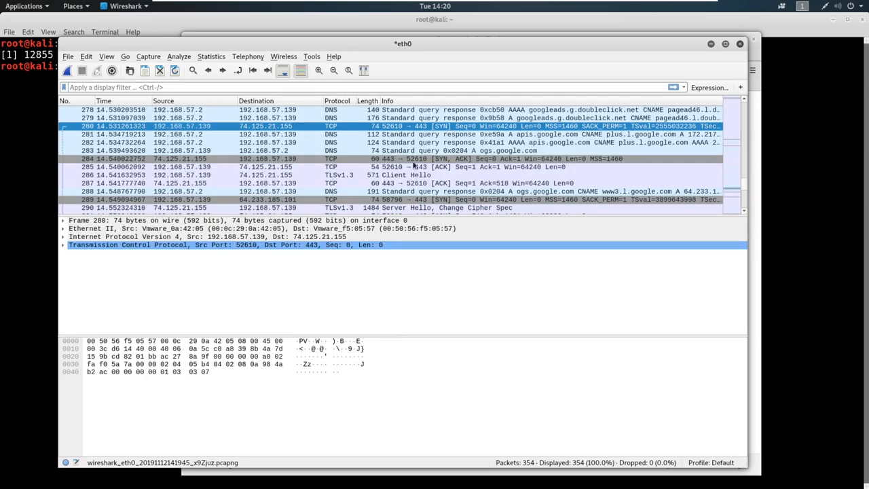
pyautogui.moveTo(157, 166)
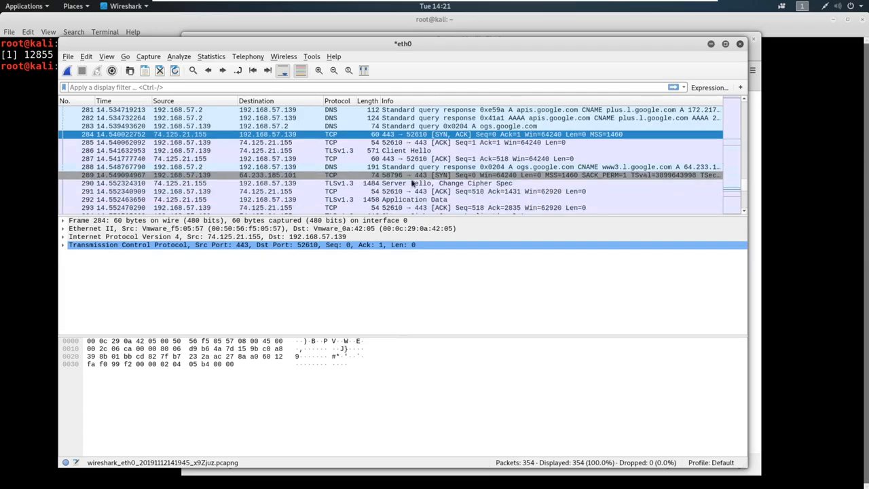
pyautogui.moveTo(296, 146)
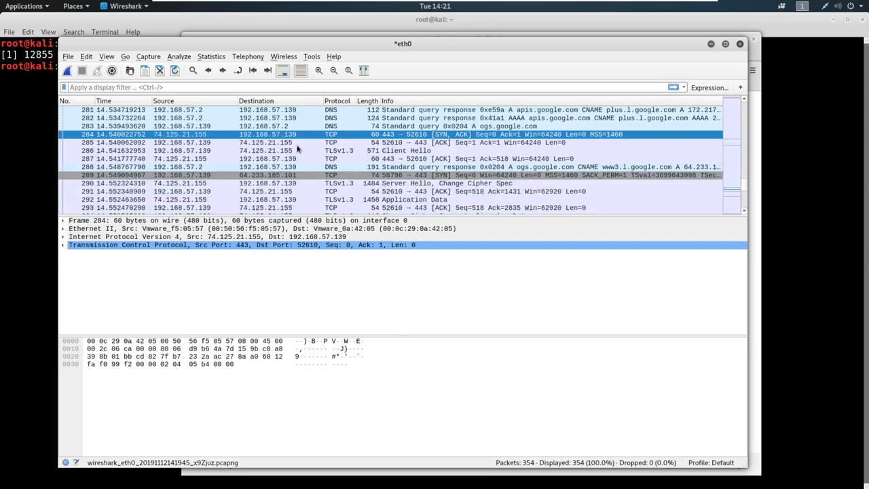
# Step: Select packet 285, the ACK from port 52610 to 443 completing the handshake
pyautogui.click(407, 142)
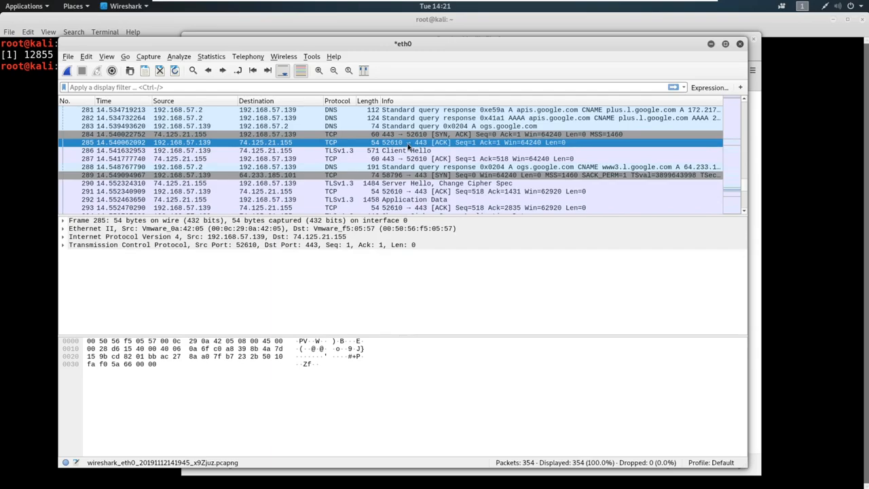
pyautogui.moveTo(470, 148)
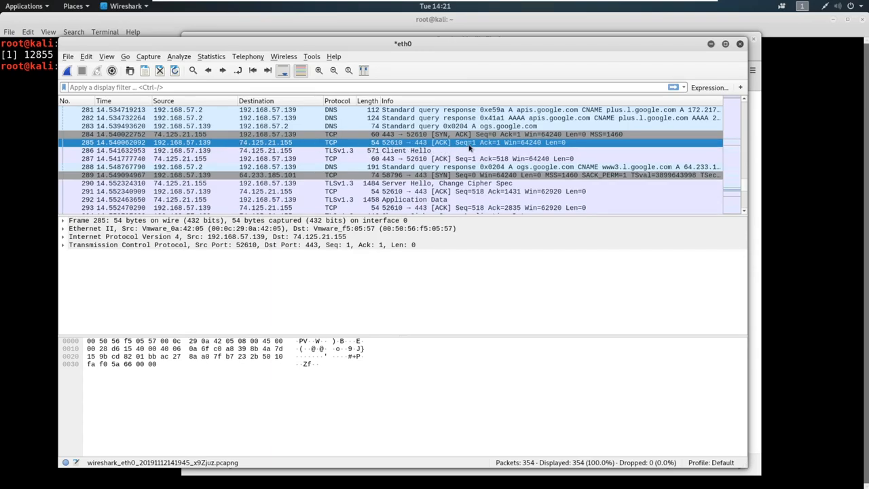
pyautogui.moveTo(649, 168)
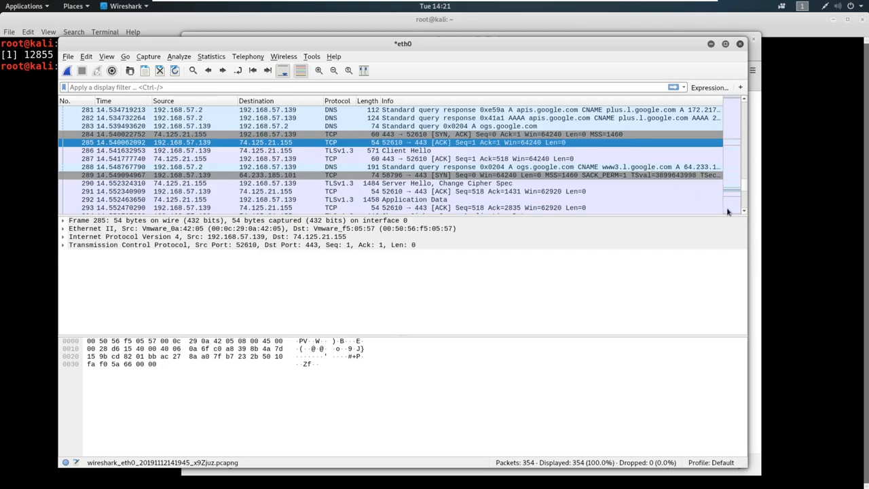
pyautogui.moveTo(760, 177)
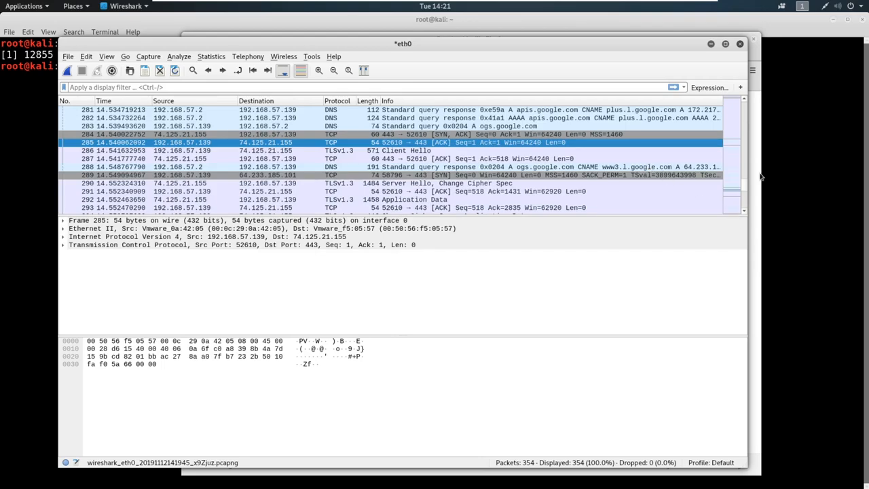